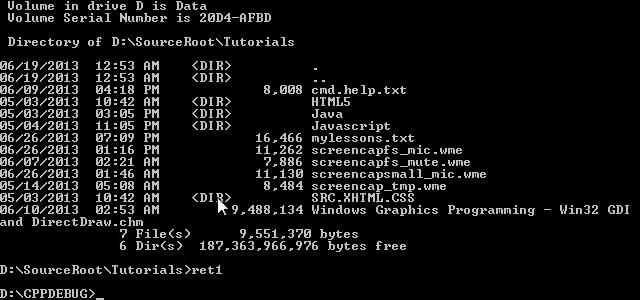
pyautogui.moveTo(180, 280)
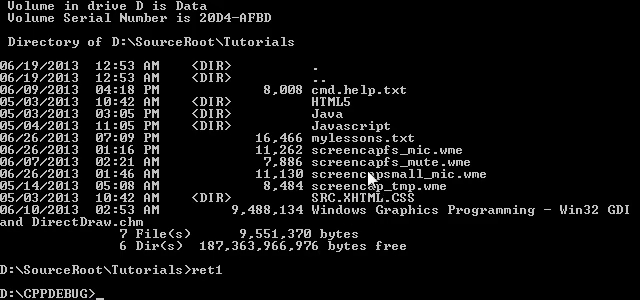
# Run the 'drop' shortcut to change from D:\CPPDEBUG to D:\Backups\Dropbox
pyautogui.write('drop')
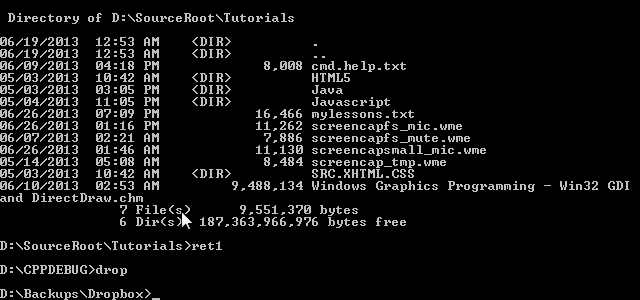
pyautogui.moveTo(178, 289)
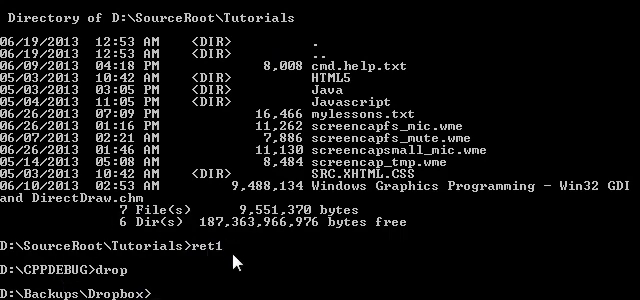
pyautogui.moveTo(237, 262)
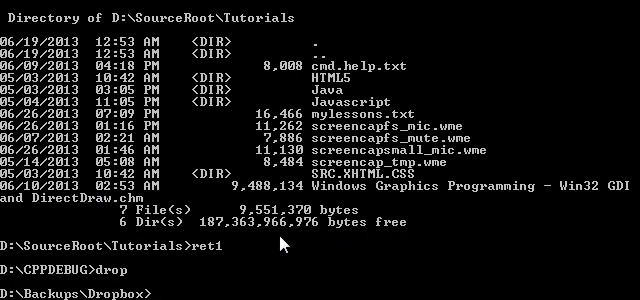
pyautogui.moveTo(50, 283)
pyautogui.write('dir')
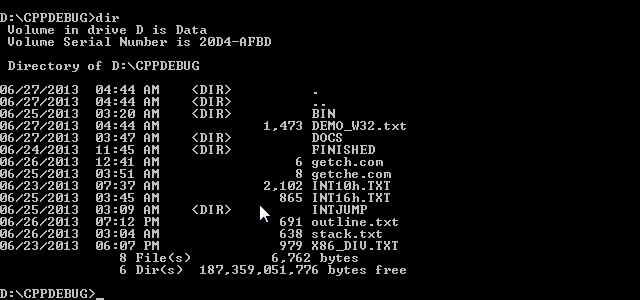
pyautogui.moveTo(610, 130)
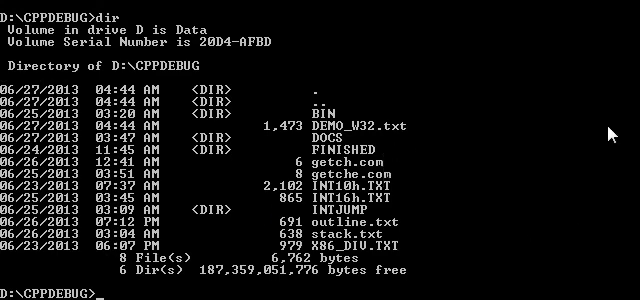
# List D:\CPPDEBUG with dir, then dir /ogn for directories first, sorted by name
pyautogui.write('dir /')
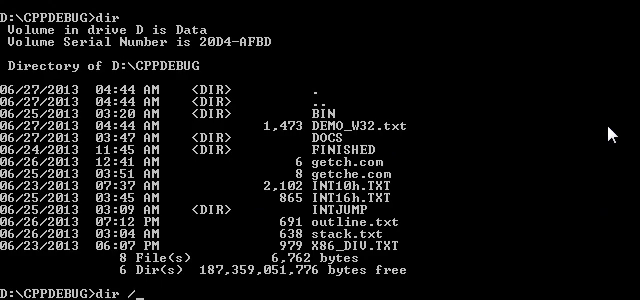
pyautogui.write('ogn')
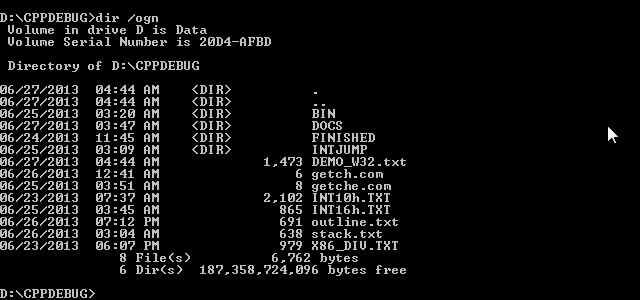
pyautogui.moveTo(360, 127)
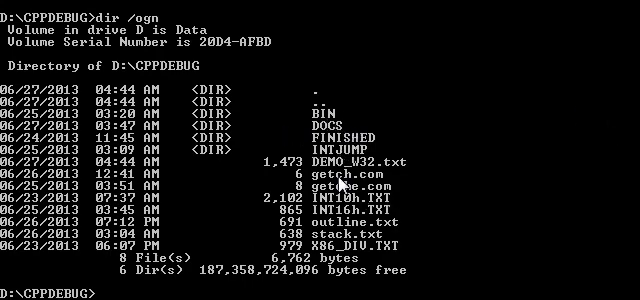
pyautogui.moveTo(347, 215)
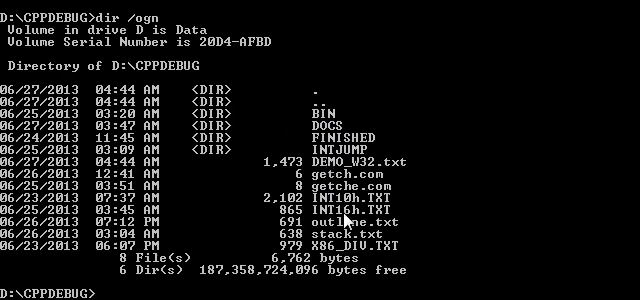
pyautogui.moveTo(347, 217)
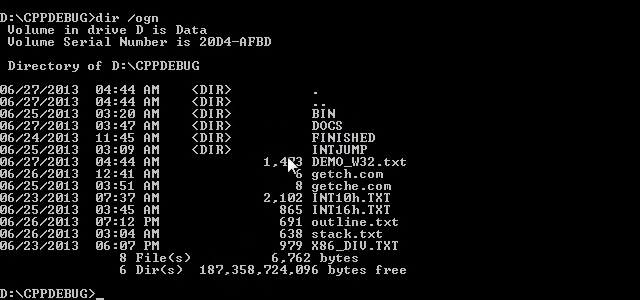
pyautogui.moveTo(285, 168)
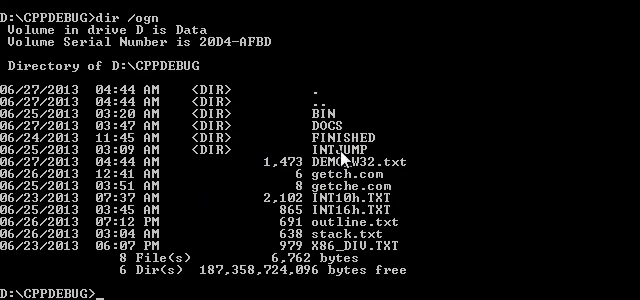
pyautogui.moveTo(310, 165)
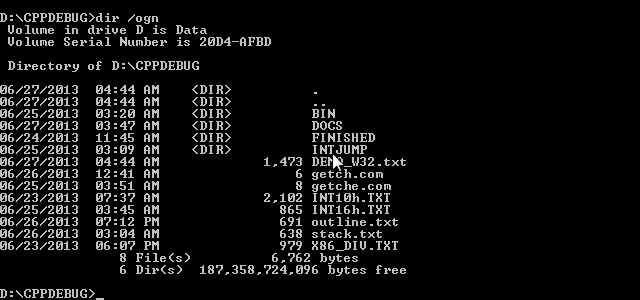
pyautogui.moveTo(415, 218)
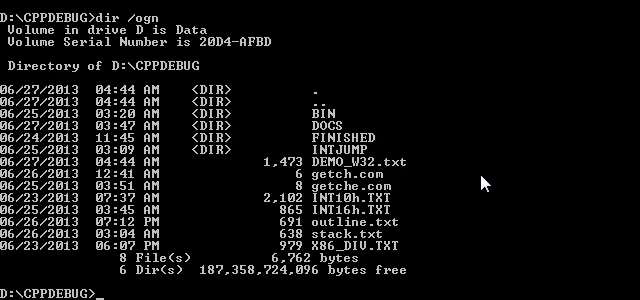
pyautogui.write('c')
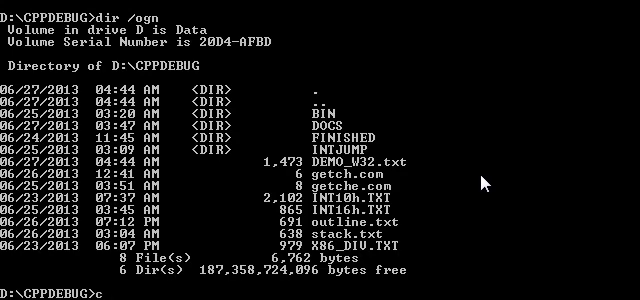
pyautogui.write('opy')
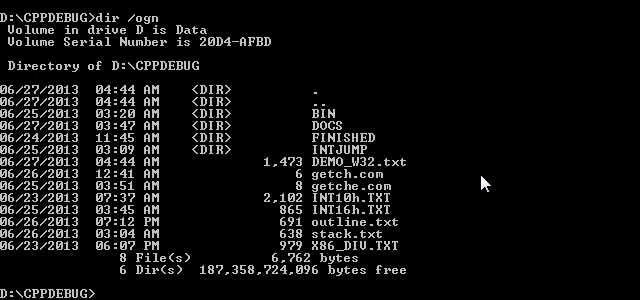
# Show copy /? and xcopy /? help, then open c:\BAT\MANPAGES\xcopy.TXT in edit
pyautogui.write('copy')
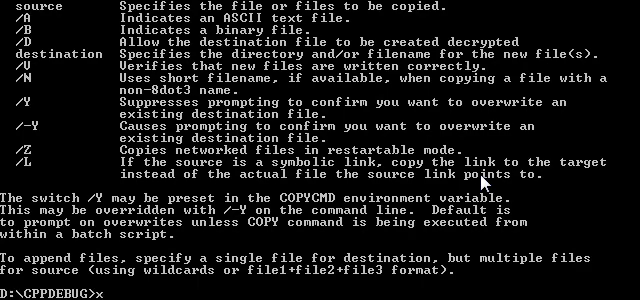
pyautogui.write('xcopy')
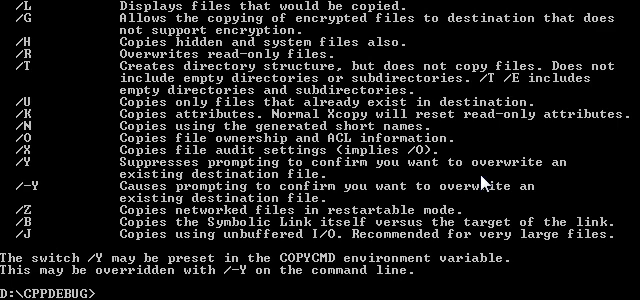
pyautogui.write('edit \\')
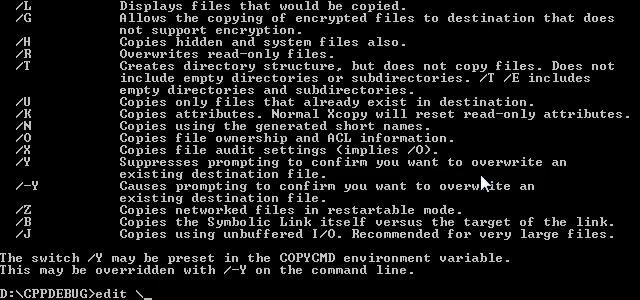
pyautogui.write('c:\\b')
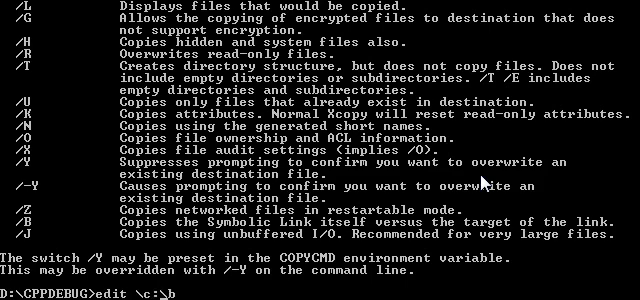
pyautogui.write('a')
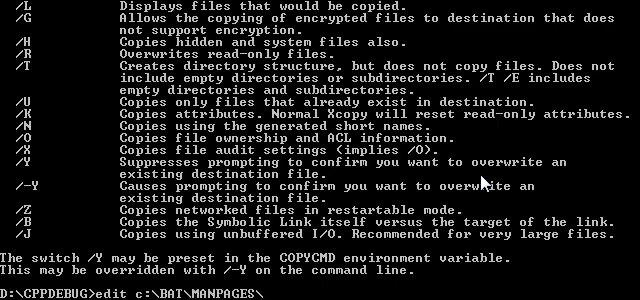
pyautogui.write('xcopy.TXT')
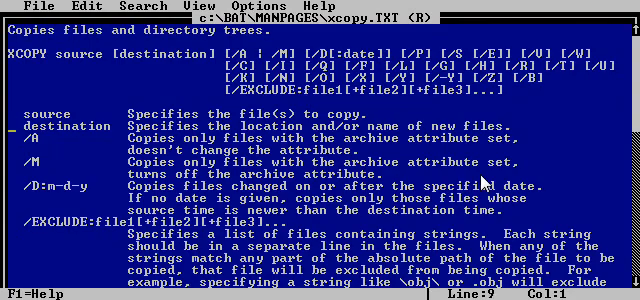
pyautogui.scroll(-3)
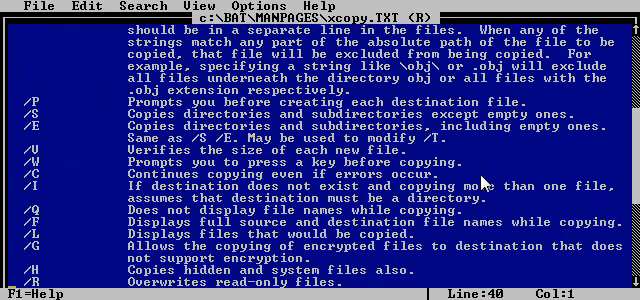
pyautogui.scroll(-3)
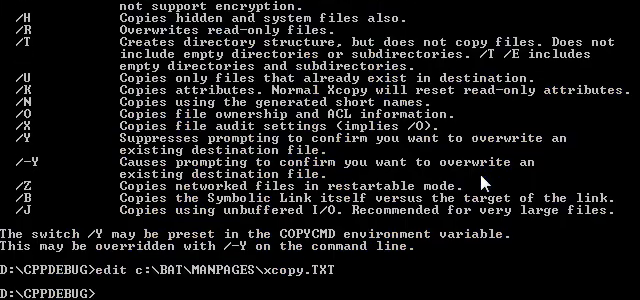
pyautogui.write('dir ir')
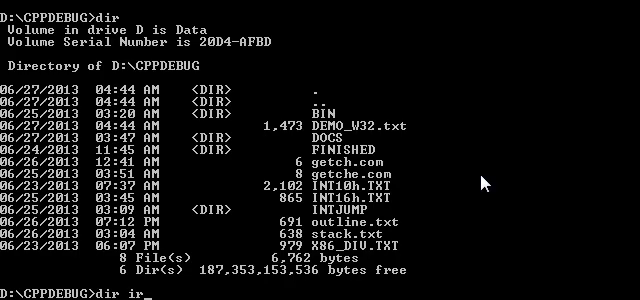
pyautogui.write('NT10h.TXT')
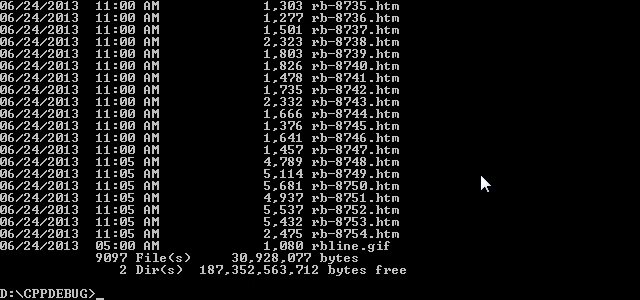
pyautogui.moveTo(318, 155)
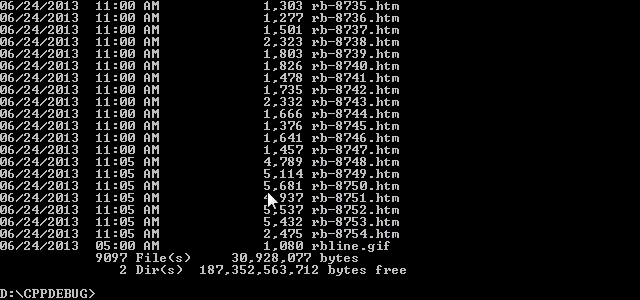
pyautogui.moveTo(400, 285)
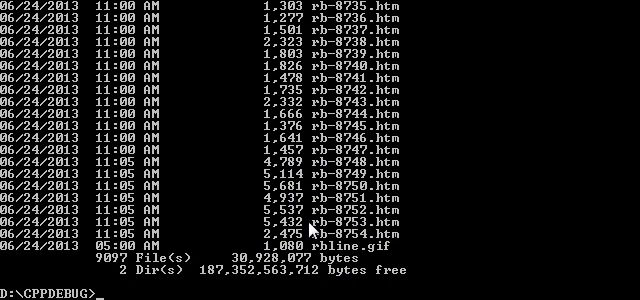
pyautogui.moveTo(375, 160)
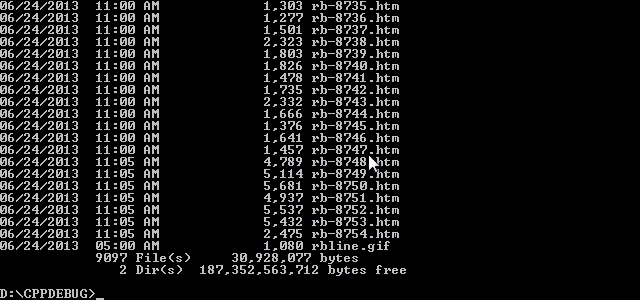
pyautogui.moveTo(373, 160)
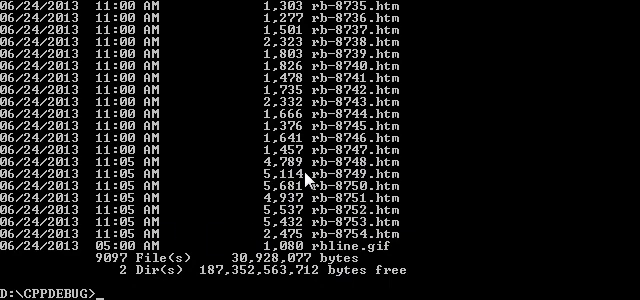
pyautogui.moveTo(310, 185)
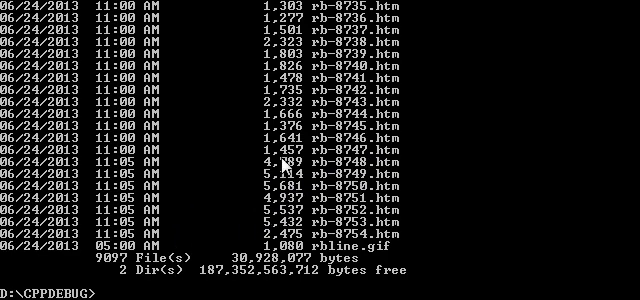
pyautogui.moveTo(329, 207)
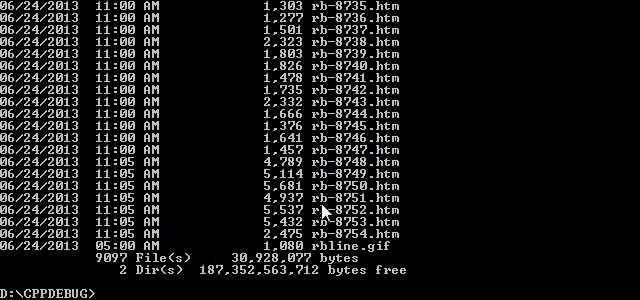
# Return to D:\CPPDEBUG via DROP and RET1, then run TREE and DIR /OG
pyautogui.write('DROP')
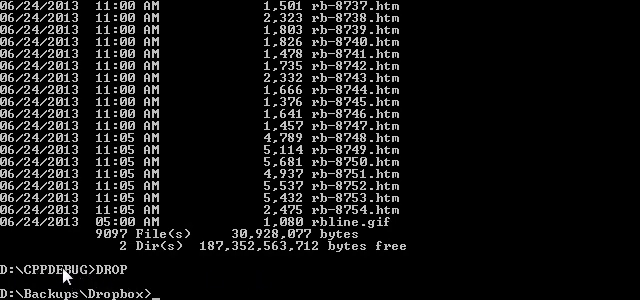
pyautogui.moveTo(178, 290)
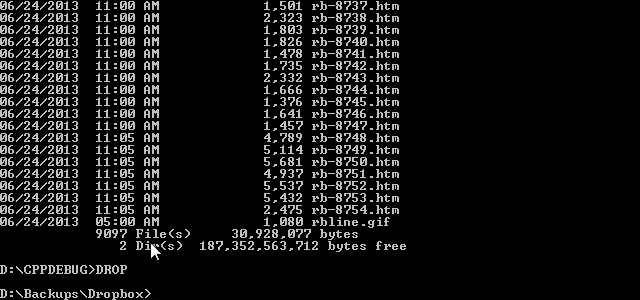
pyautogui.moveTo(500, 255)
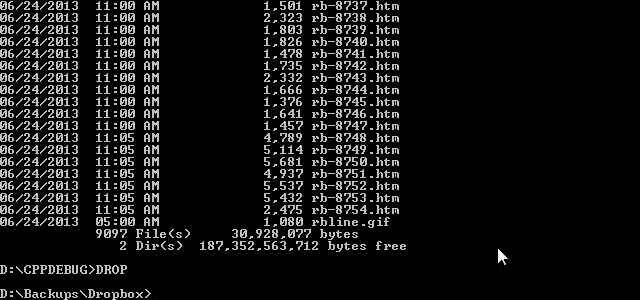
pyautogui.write('RET1')
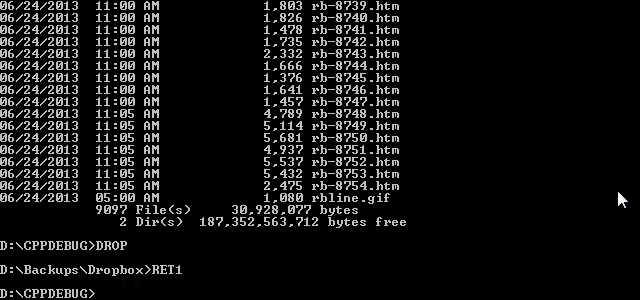
pyautogui.write('TREE')
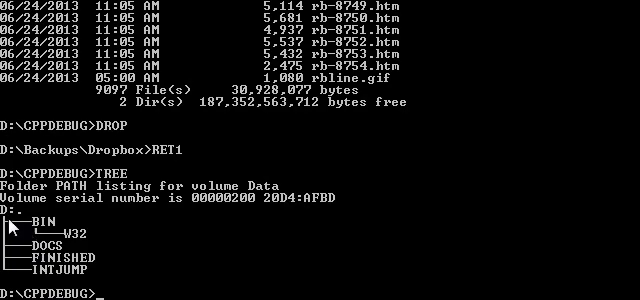
pyautogui.moveTo(200, 227)
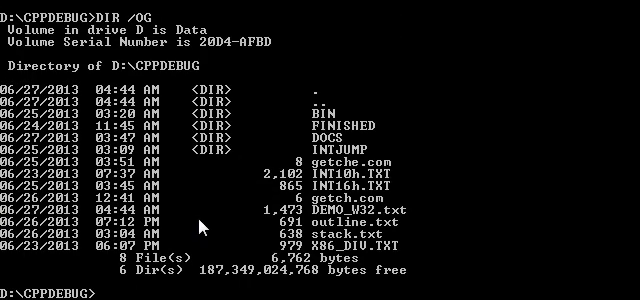
pyautogui.write('DIR /OG')
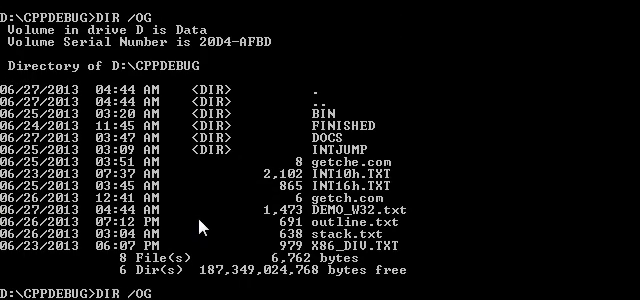
# Run TREE, the bare DIR /B listing, TREE again and DIR /OG
pyautogui.write('TREE')
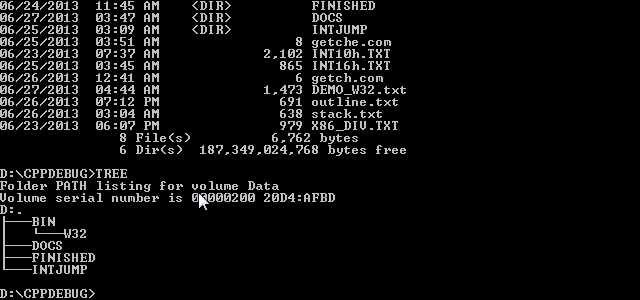
pyautogui.moveTo(199, 203)
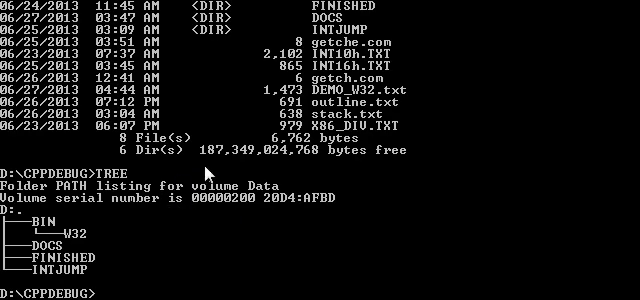
pyautogui.write('DIR /B')
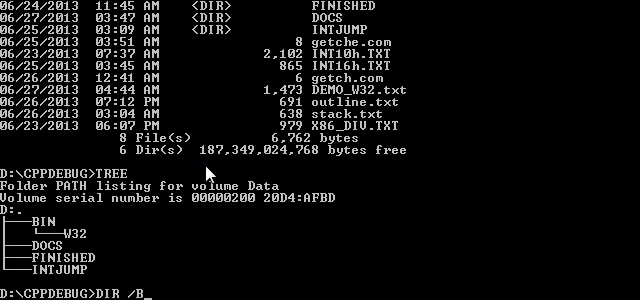
pyautogui.press('enter')
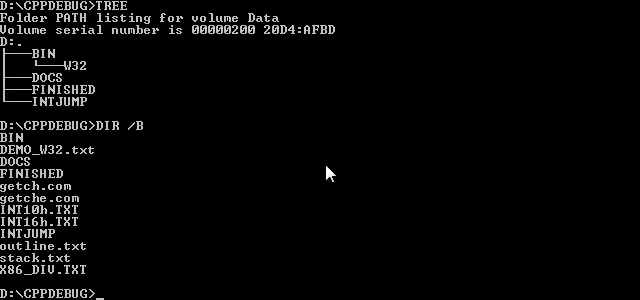
pyautogui.write('DIR /B')
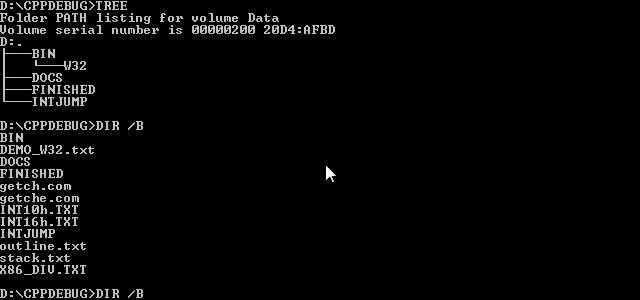
pyautogui.write('TREE')
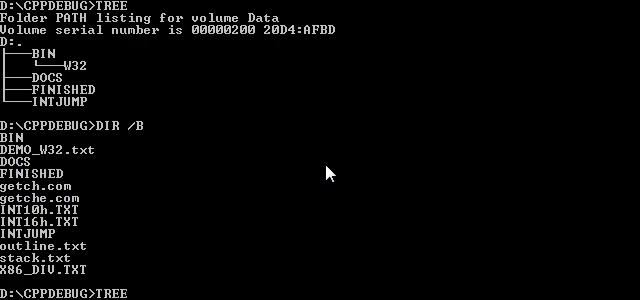
pyautogui.write('DIR /OG')
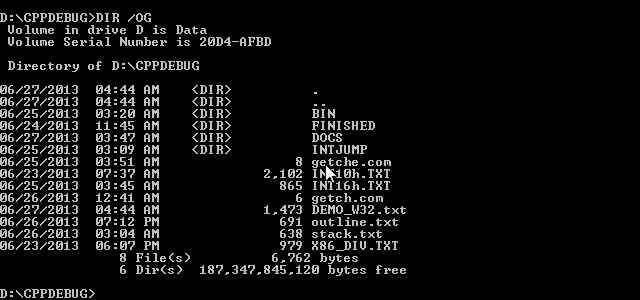
# Move getch.com into BIN, answering Y to overwrite the existing copy
pyautogui.write('MOVE')
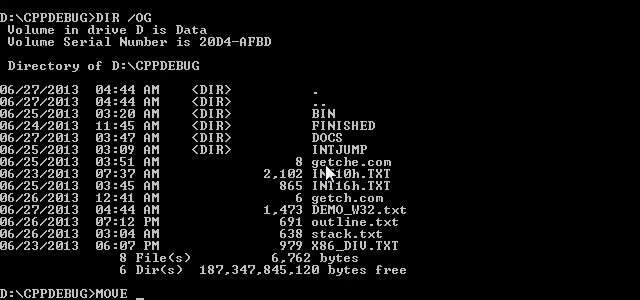
pyautogui.write('getch.com BIN')
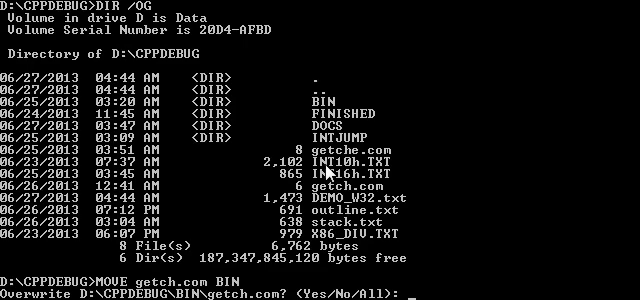
pyautogui.write('Y')
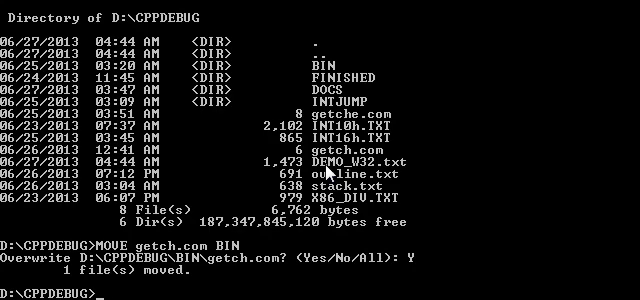
pyautogui.write('MOVE getch.com BIN')
pyautogui.write('TREE')
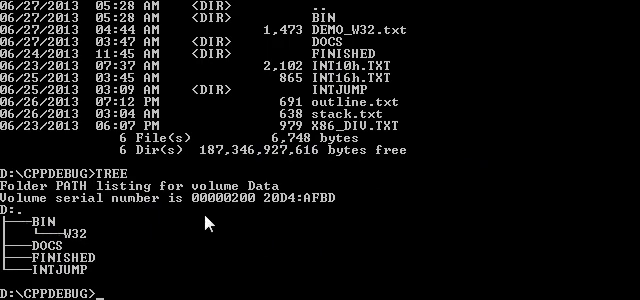
pyautogui.moveTo(237, 40)
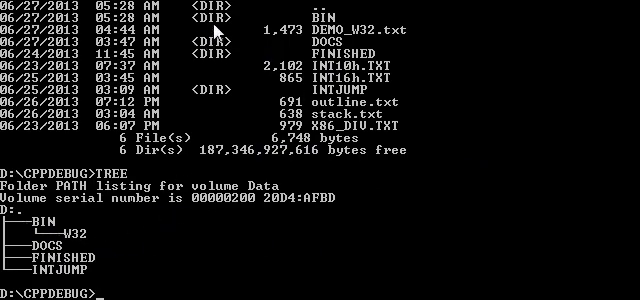
pyautogui.moveTo(55, 228)
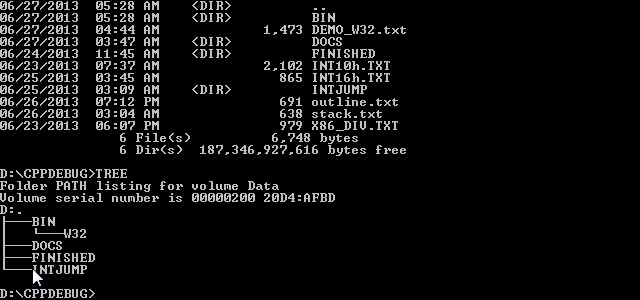
pyautogui.moveTo(288, 198)
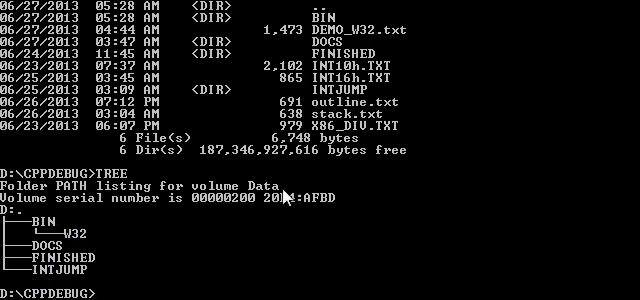
pyautogui.moveTo(283, 225)
pyautogui.write('dir INTjumP')
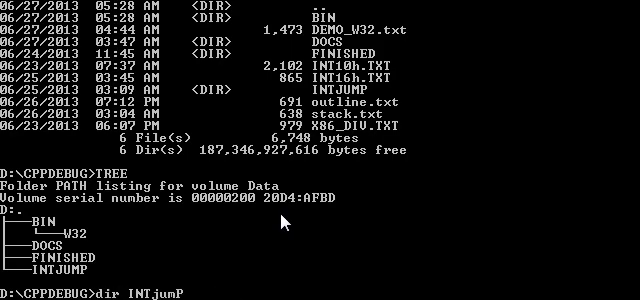
pyautogui.write('edit c:\\BAT\\MANPAGES\\xcopy.TXT')
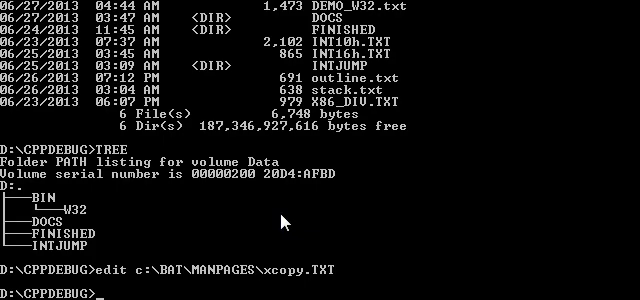
pyautogui.write('AT')
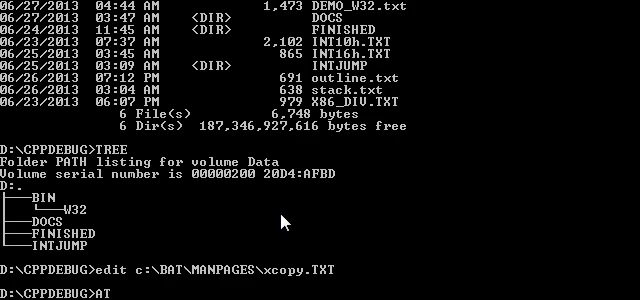
pyautogui.write('TRIB')
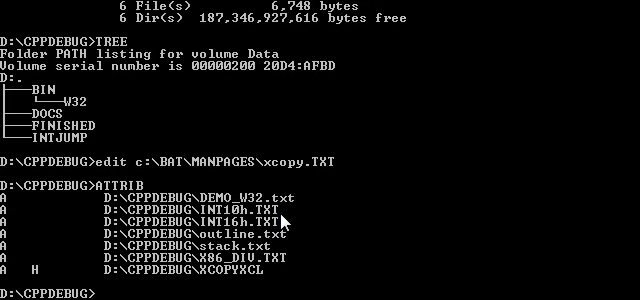
pyautogui.moveTo(155, 198)
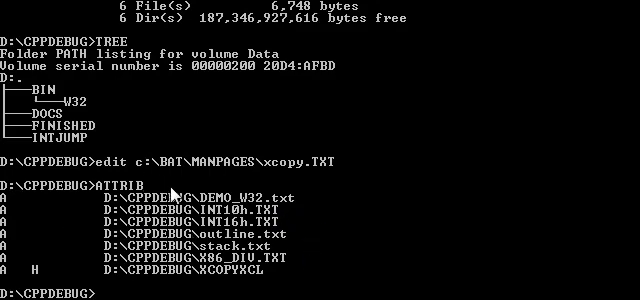
pyautogui.moveTo(435, 233)
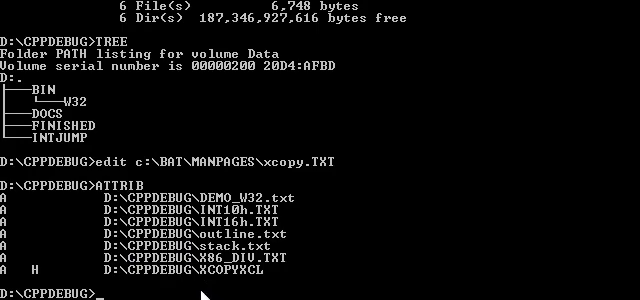
pyautogui.moveTo(100, 288)
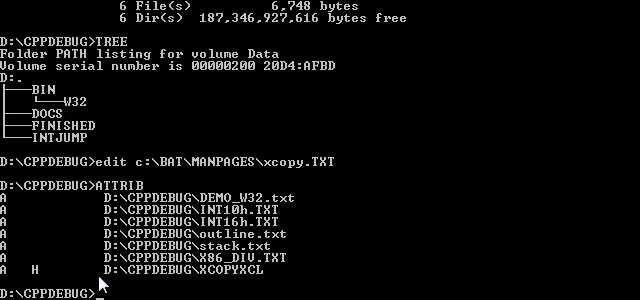
pyautogui.moveTo(221, 281)
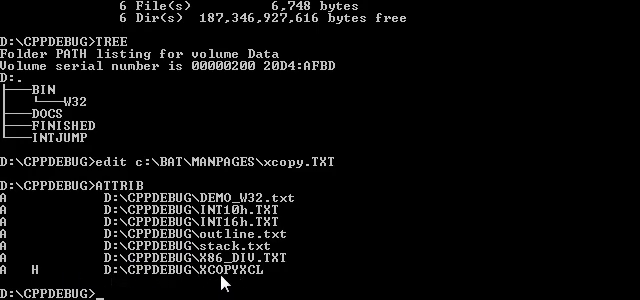
pyautogui.moveTo(30, 283)
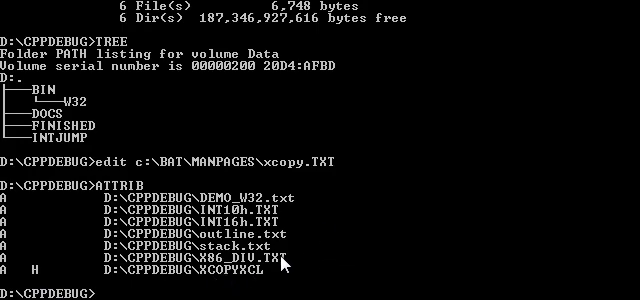
pyautogui.moveTo(416, 104)
pyautogui.write('DEL')
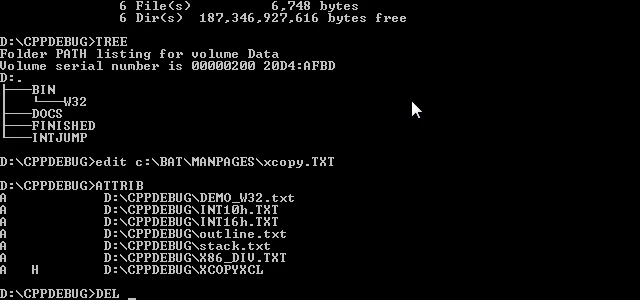
# Attempt DEL XCOPYXCL, which reports Could Not Find, and check the listing with DIR
pyautogui.write('X')
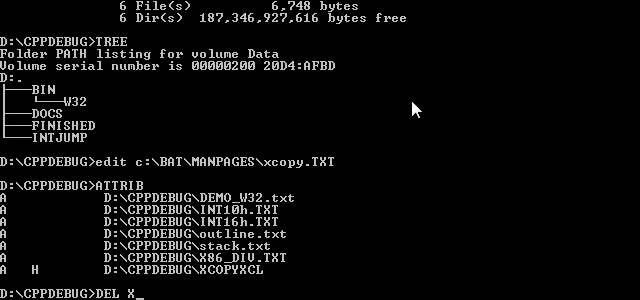
pyautogui.write('OP')
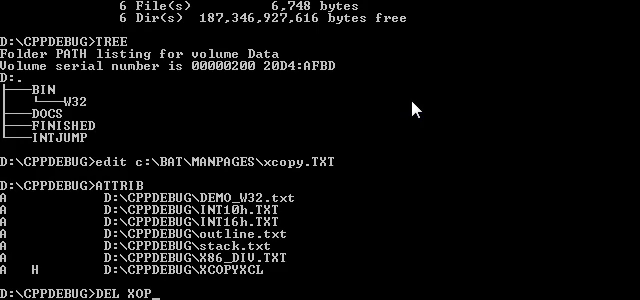
pyautogui.press('BackSpace')
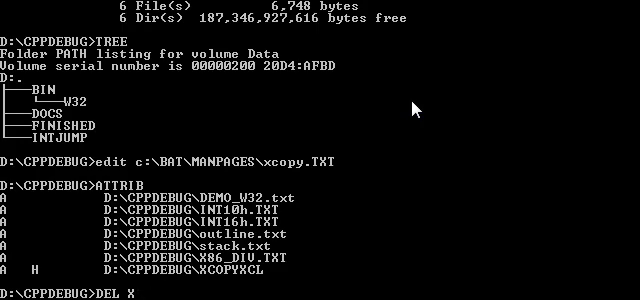
pyautogui.write('COPYX')
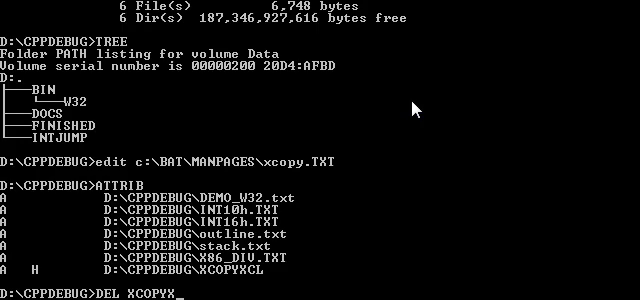
pyautogui.write('CL')
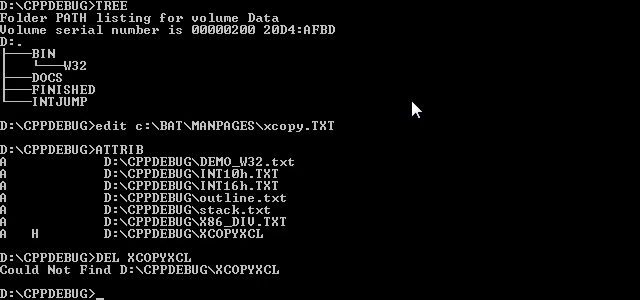
pyautogui.write('DIR')
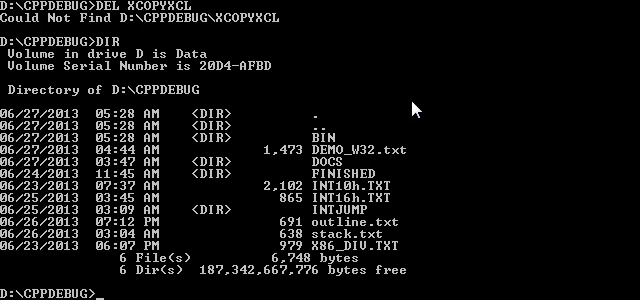
pyautogui.write('DEL XCOPYXCL')
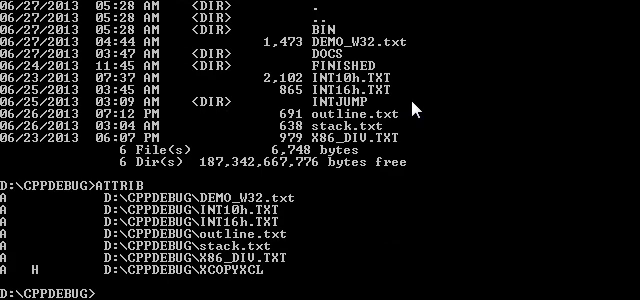
# Run ATTRIB -H XCOPYXCL so DIR lists it as a 20-byte file
pyautogui.write('A')
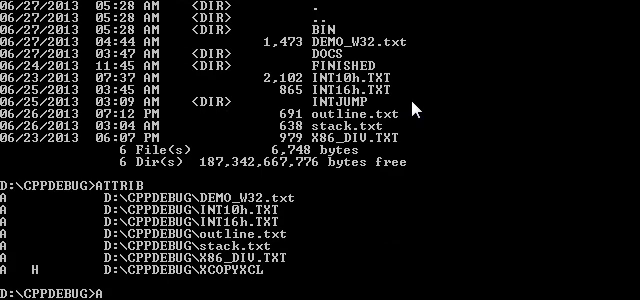
pyautogui.write('TTRI')
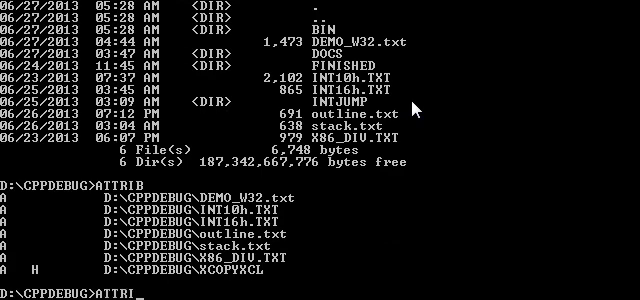
pyautogui.write('B -')
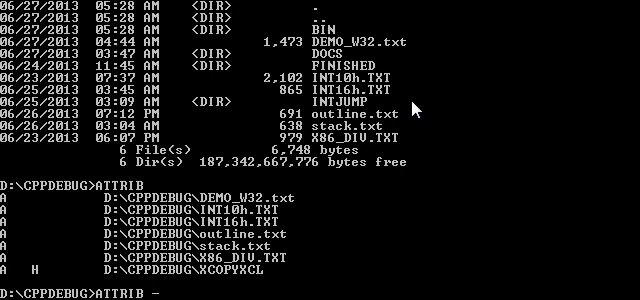
pyautogui.write('H')
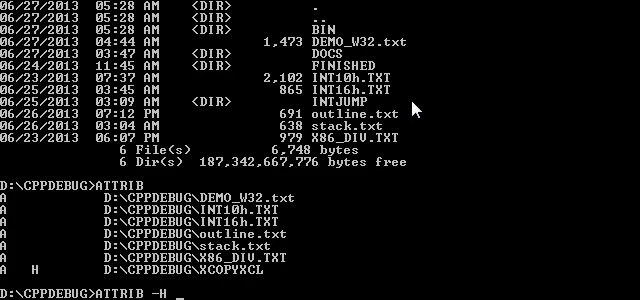
pyautogui.write('C')
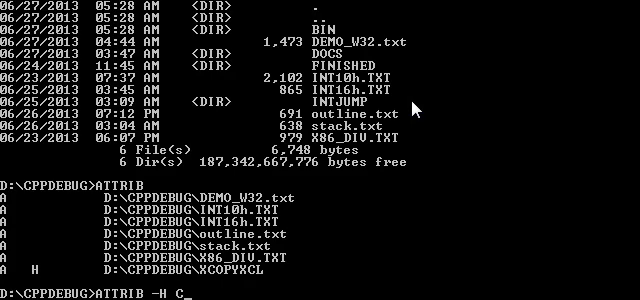
pyautogui.write('X')
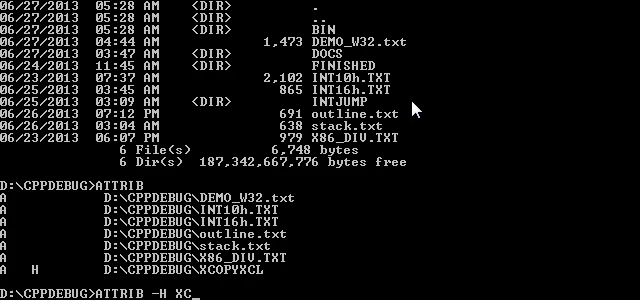
pyautogui.write('OPYXCL')
pyautogui.write('DIR')
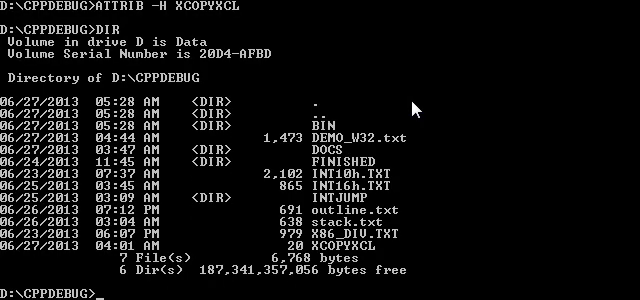
pyautogui.moveTo(358, 263)
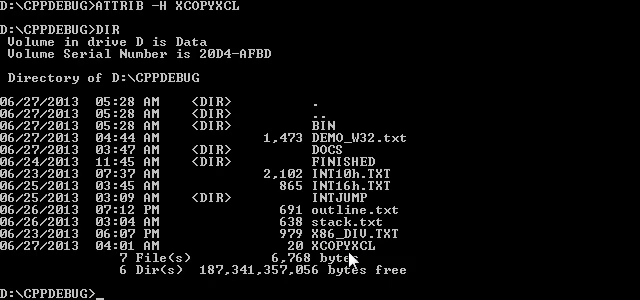
pyautogui.moveTo(417, 130)
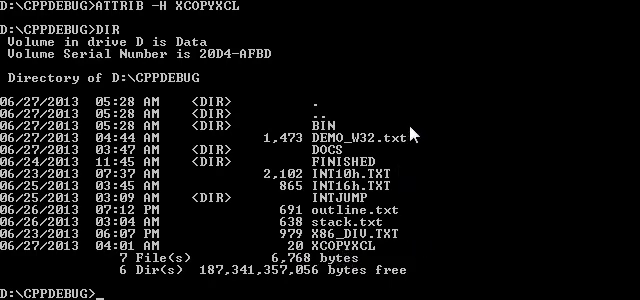
# Delete XCOPYXCL with DEL and confirm its absence using DIR and ATTRIB
pyautogui.write('DEL XCOPYXCL')
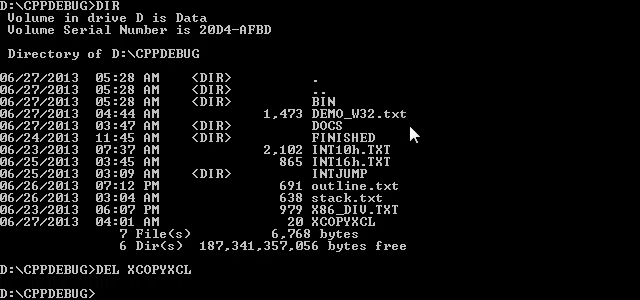
pyautogui.write('DIR')
pyautogui.write('ATTRIB')
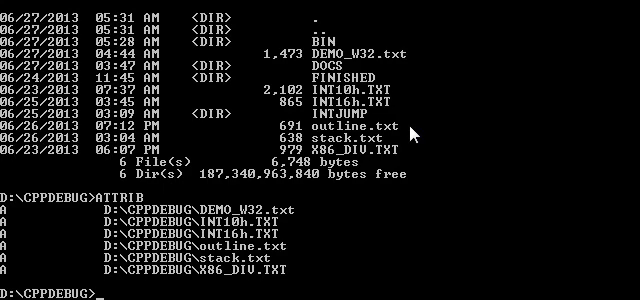
pyautogui.write('A')
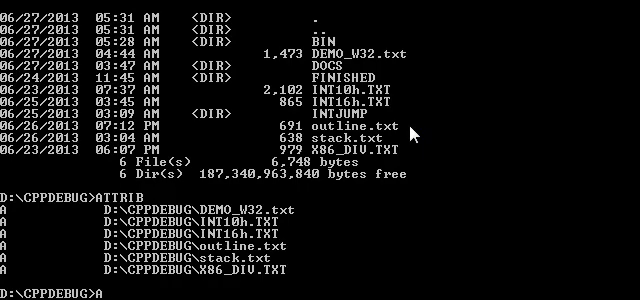
pyautogui.write('LAN')
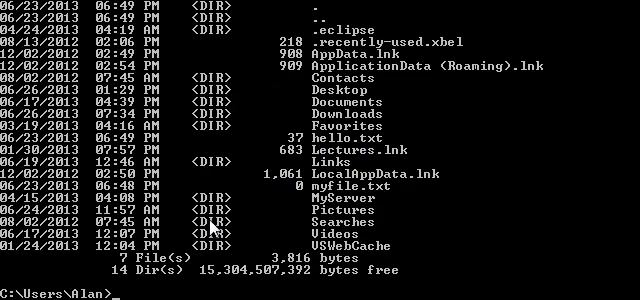
pyautogui.moveTo(205, 226)
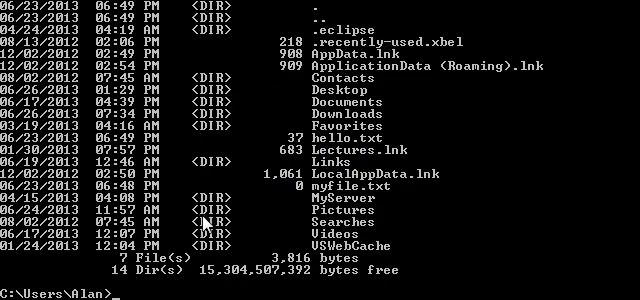
pyautogui.moveTo(330, 190)
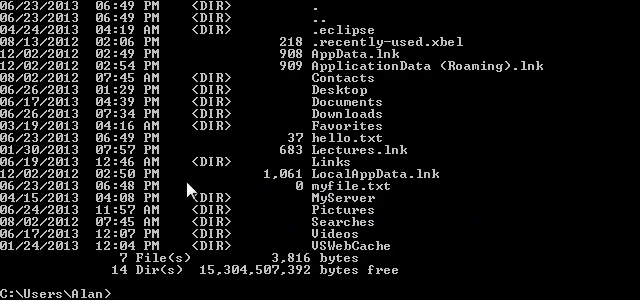
pyautogui.moveTo(278, 258)
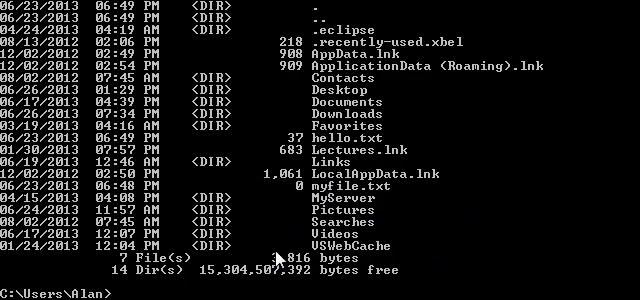
pyautogui.moveTo(196, 117)
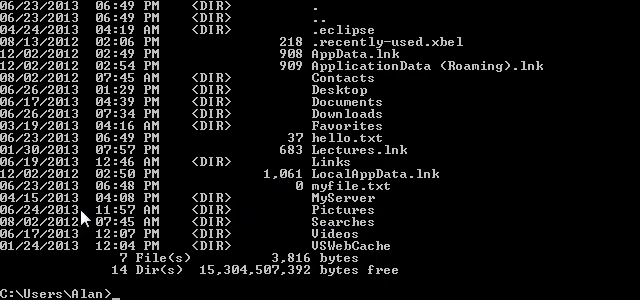
pyautogui.moveTo(432, 273)
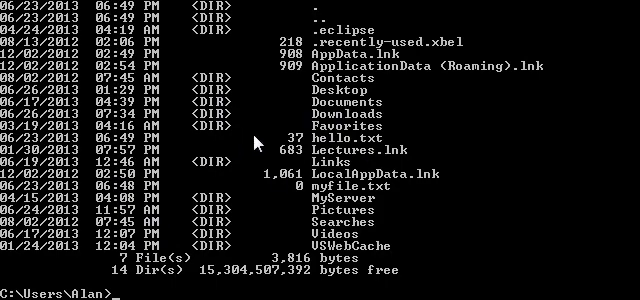
pyautogui.moveTo(340, 245)
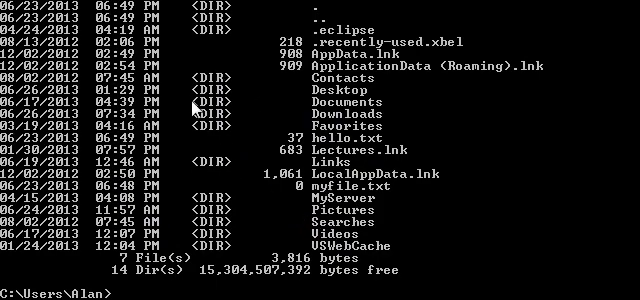
pyautogui.moveTo(298, 230)
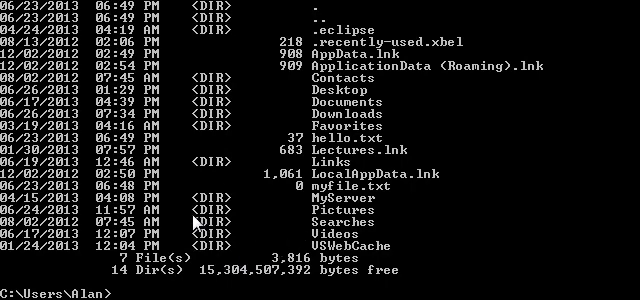
pyautogui.moveTo(484, 275)
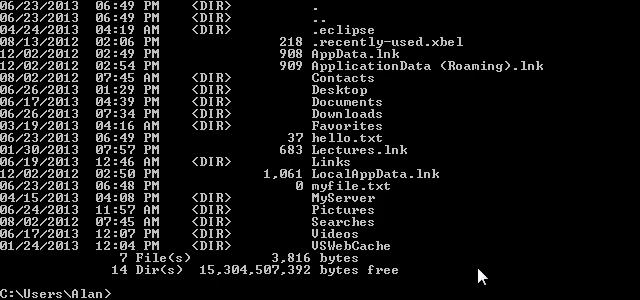
pyautogui.moveTo(178, 213)
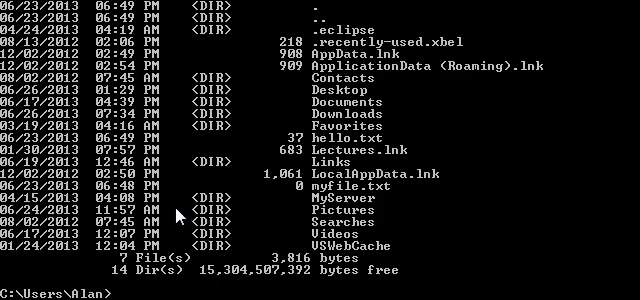
pyautogui.moveTo(235, 245)
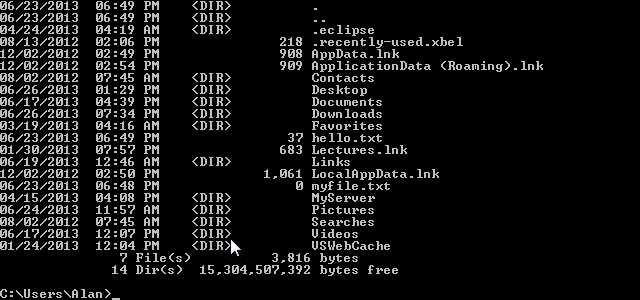
pyautogui.moveTo(233, 237)
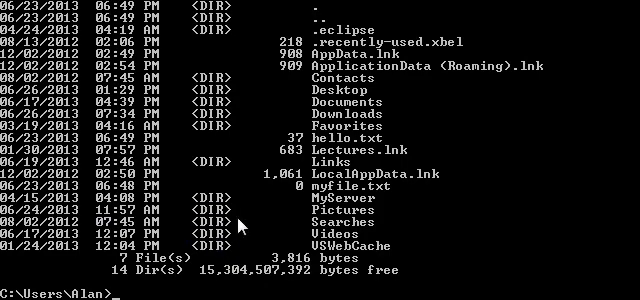
pyautogui.moveTo(372, 254)
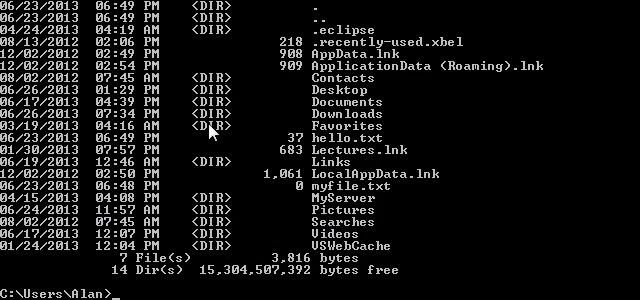
pyautogui.moveTo(330, 195)
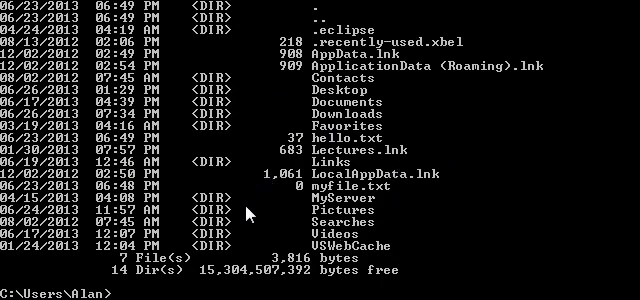
pyautogui.moveTo(312, 198)
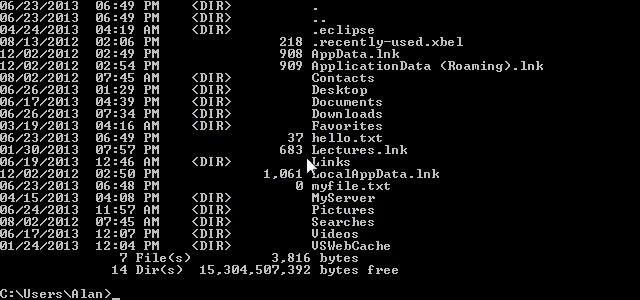
pyautogui.moveTo(307, 165)
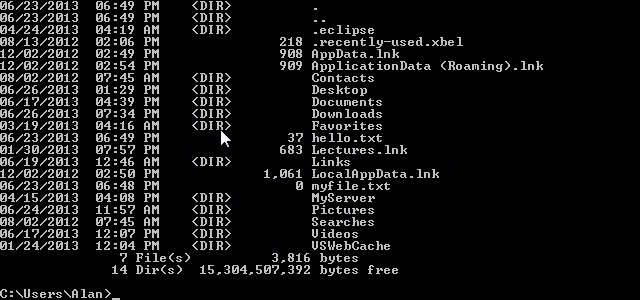
pyautogui.moveTo(398, 193)
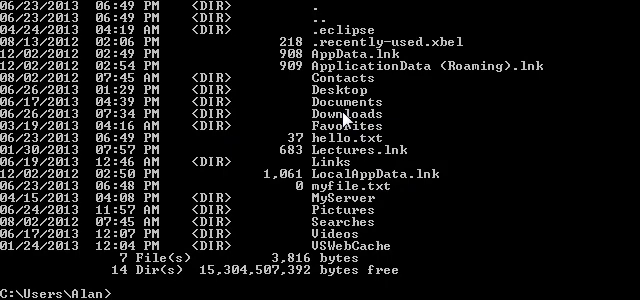
# Switch to D:\CPPDEBUG with ret1 and run attrib, showing six archive-only files
pyautogui.write('ret1')
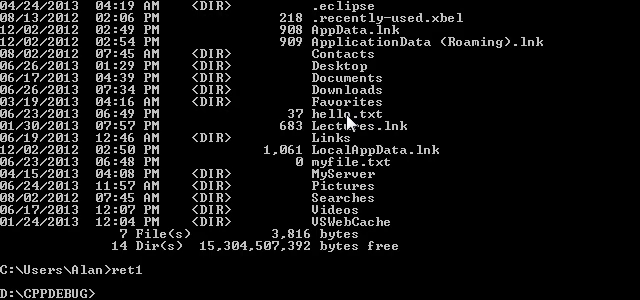
pyautogui.write('attrib')
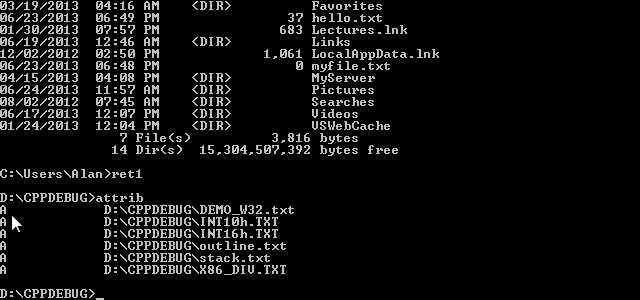
pyautogui.moveTo(411, 224)
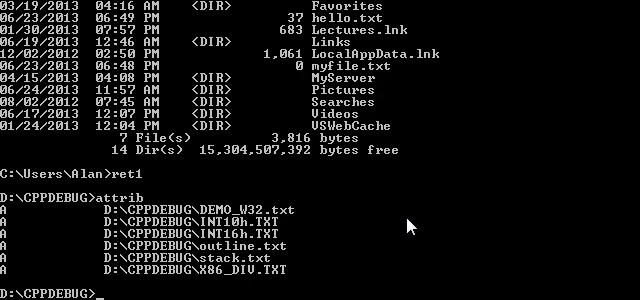
# Run ATTRIB +S stack.txt, then recheck the flags with ATTRIB after a mistyped ATTIRB
pyautogui.write('ATTRIB')
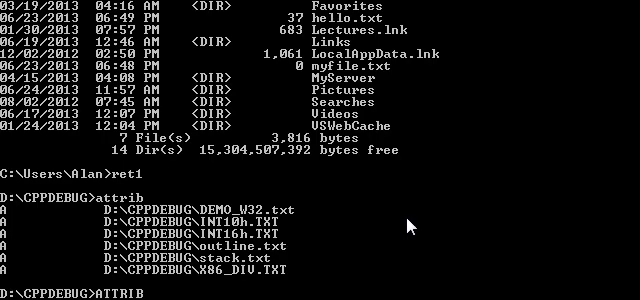
pyautogui.write('+S stack.txt')
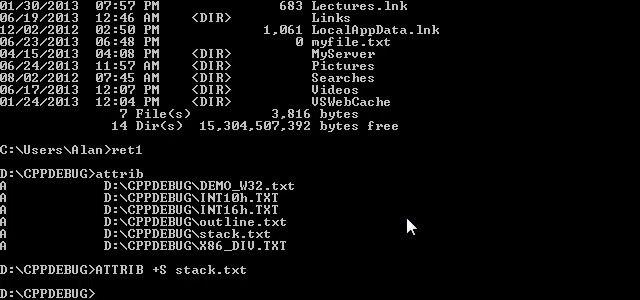
pyautogui.write('ATTIRB')
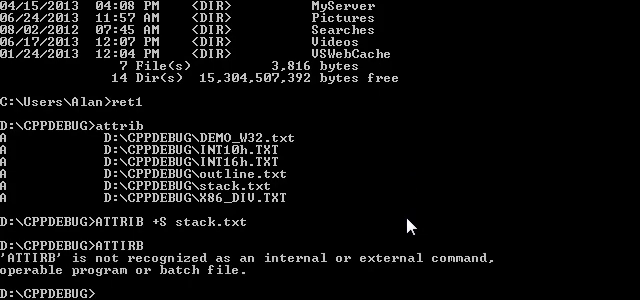
pyautogui.write('ATTIRB')
pyautogui.write('ATTRIB')
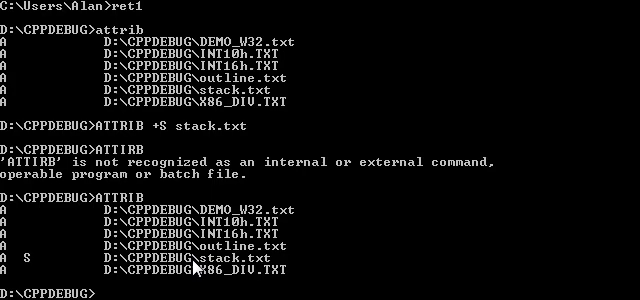
pyautogui.moveTo(30, 273)
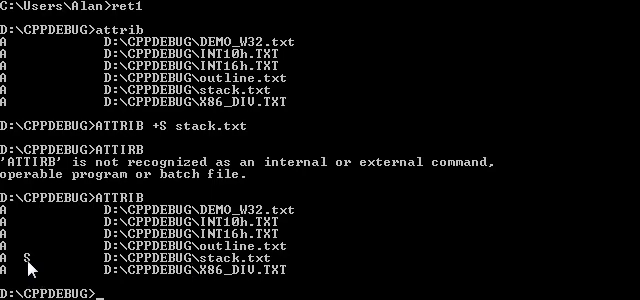
pyautogui.moveTo(385, 197)
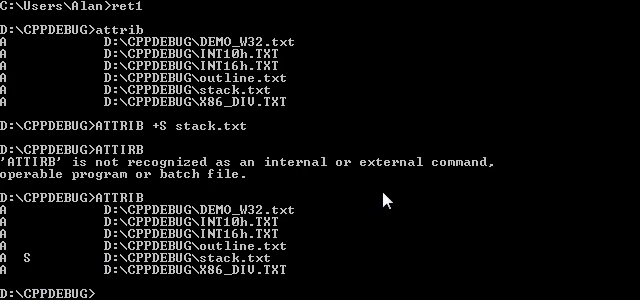
pyautogui.moveTo(368, 218)
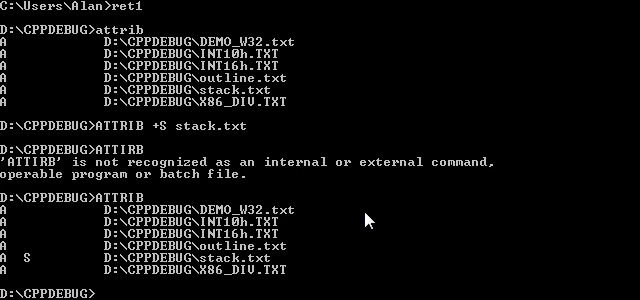
# List the file attributes, then try hiding stack.txt with ATTRIB +H alone, which is refused
pyautogui.write('ATTRIB +H stack.txt')
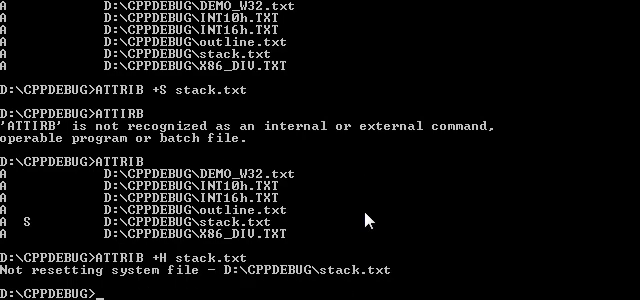
pyautogui.write('ATTRIB +H stack.txt')
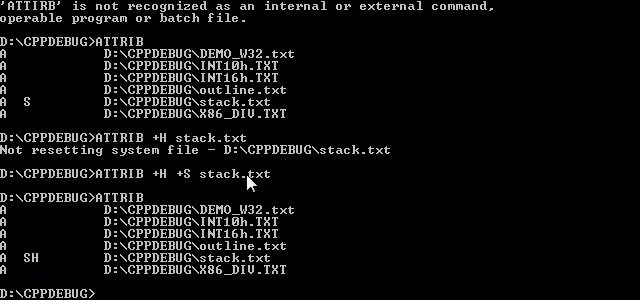
pyautogui.moveTo(557, 170)
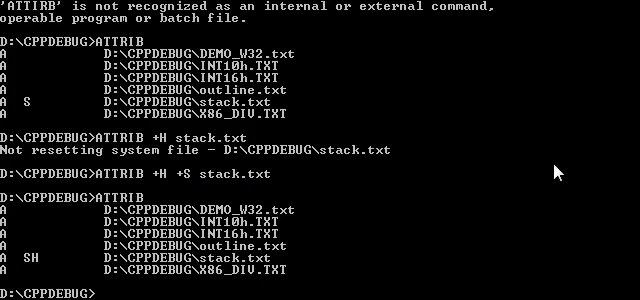
# Mark stack.txt hidden and system with ATTRIB +H +S, then clear both with ATTRIB -H -S
pyautogui.write('ATTRIB +H +S stack.txt')
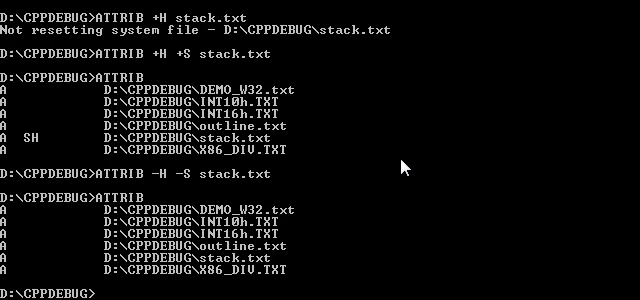
pyautogui.moveTo(35, 212)
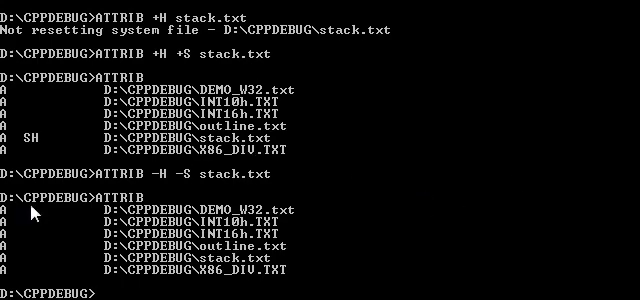